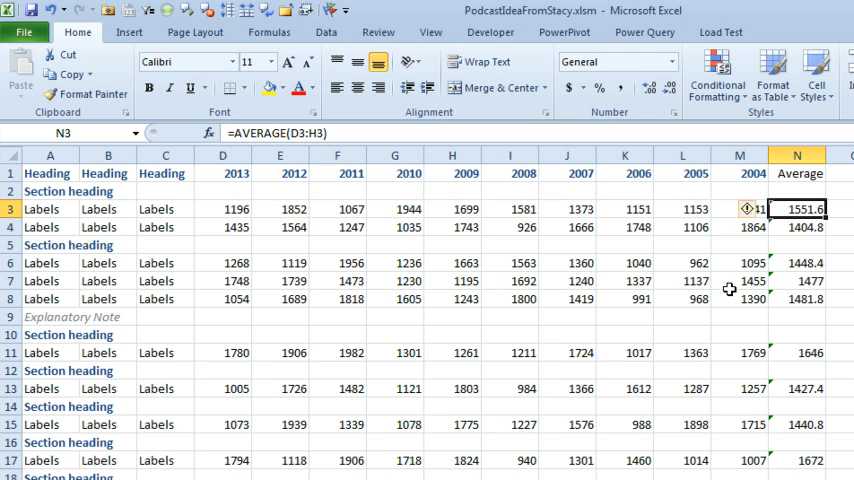
pyautogui.moveTo(178, 292)
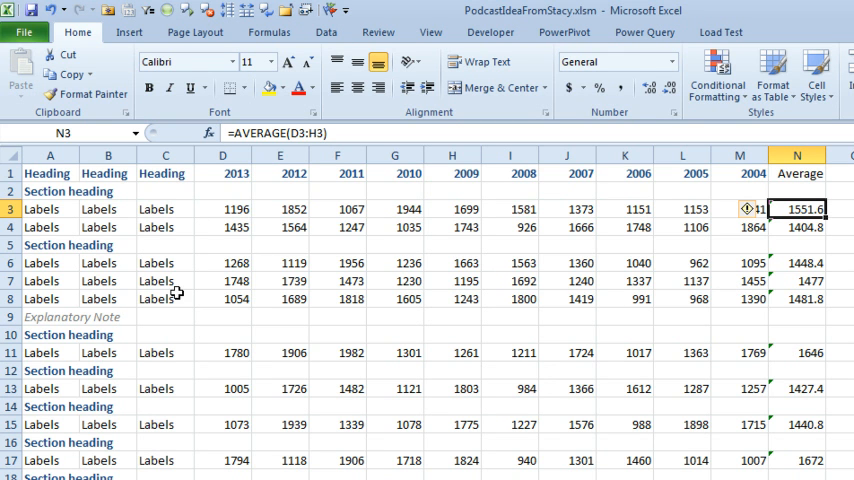
pyautogui.moveTo(208, 354)
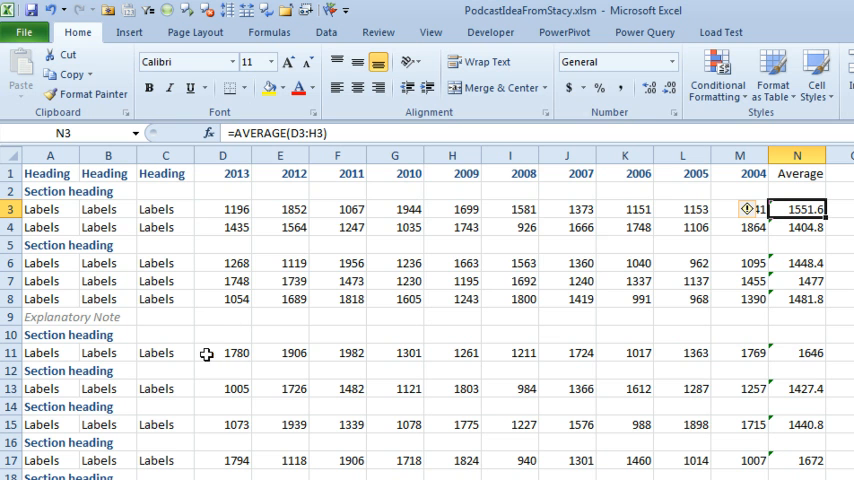
pyautogui.moveTo(420, 300)
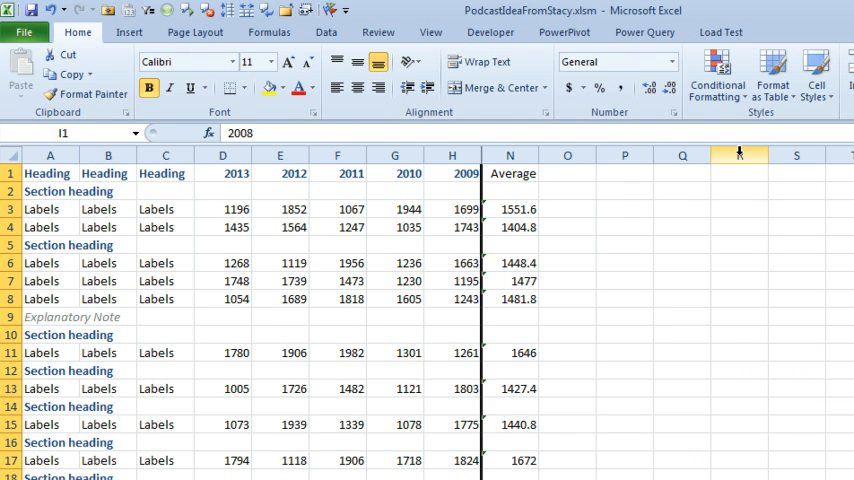
# Select the first Average formula, then the 2013 column where the new year will go.
pyautogui.click(510, 208)
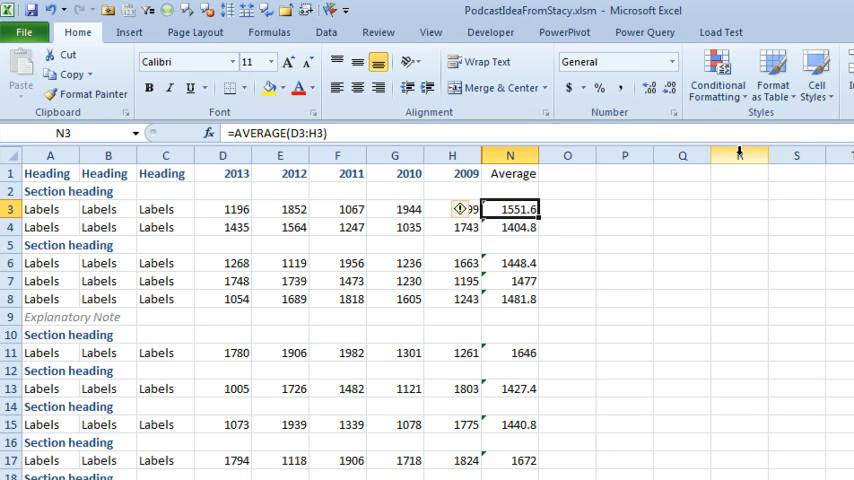
pyautogui.click(224, 172)
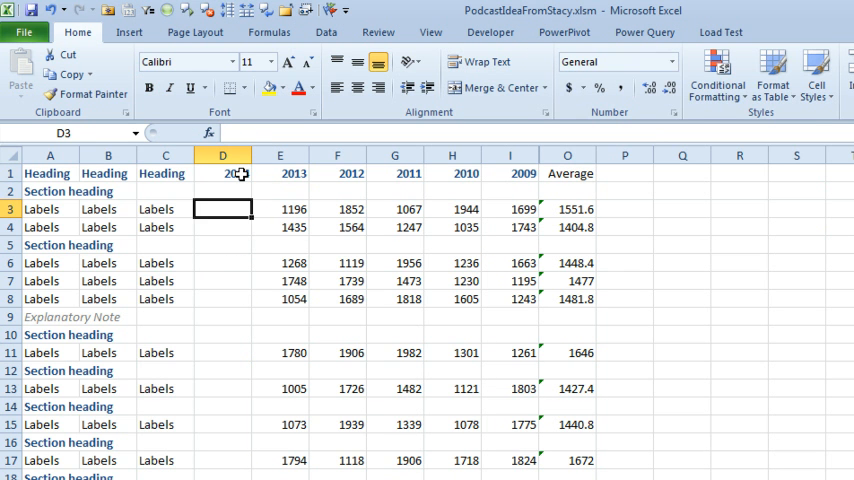
# Fill the new 2014 column's data rows with 100.
pyautogui.write('100')
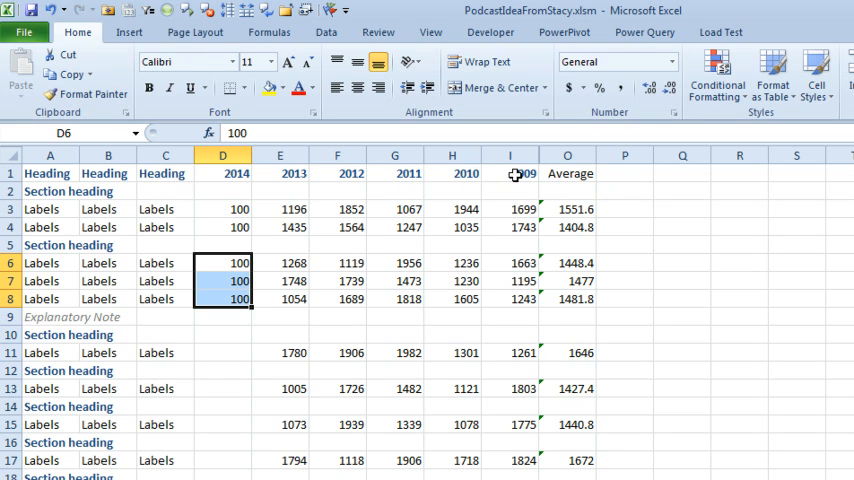
pyautogui.moveTo(512, 174)
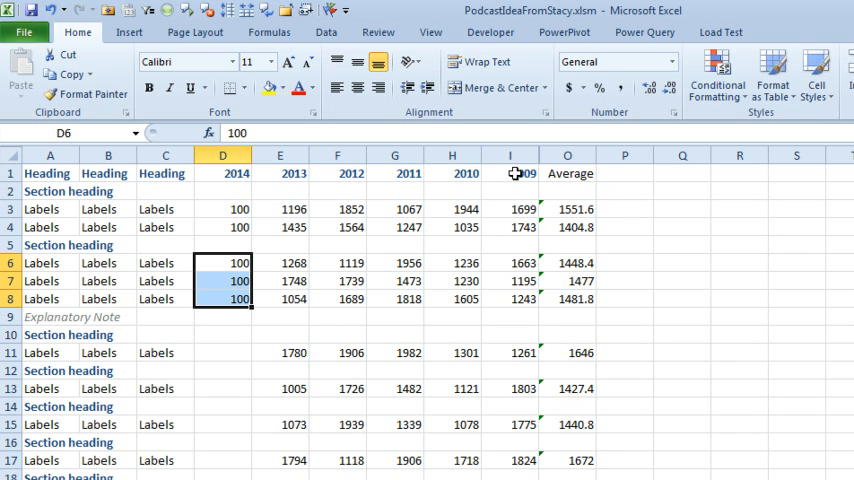
pyautogui.moveTo(600, 192)
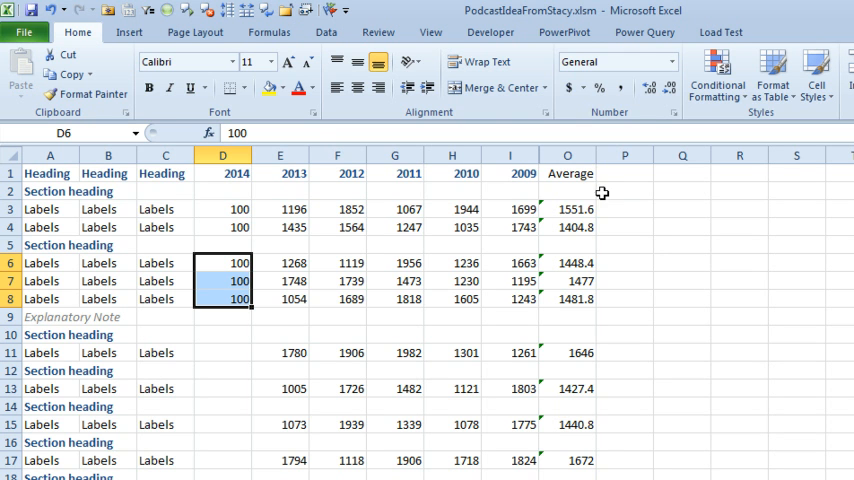
# Re-enter the first Average formula as =AVERAGE(D3:H3) covering 2014 through 2010.
pyautogui.click(568, 208)
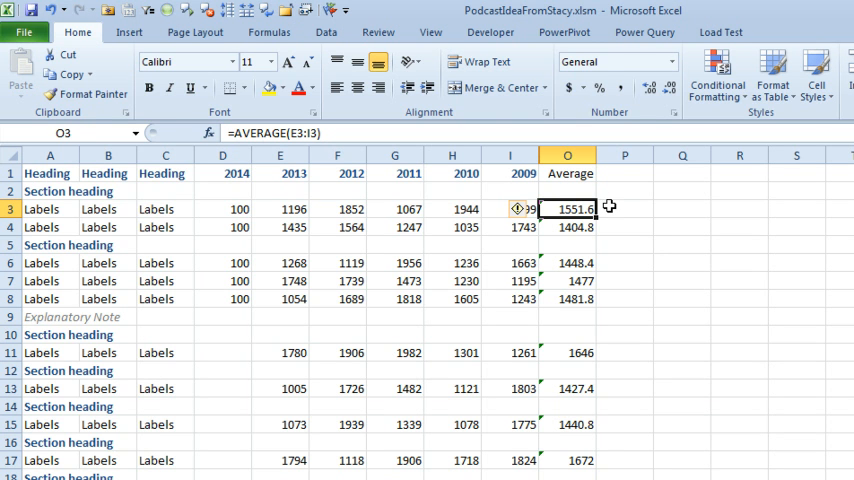
pyautogui.doubleClick(568, 208)
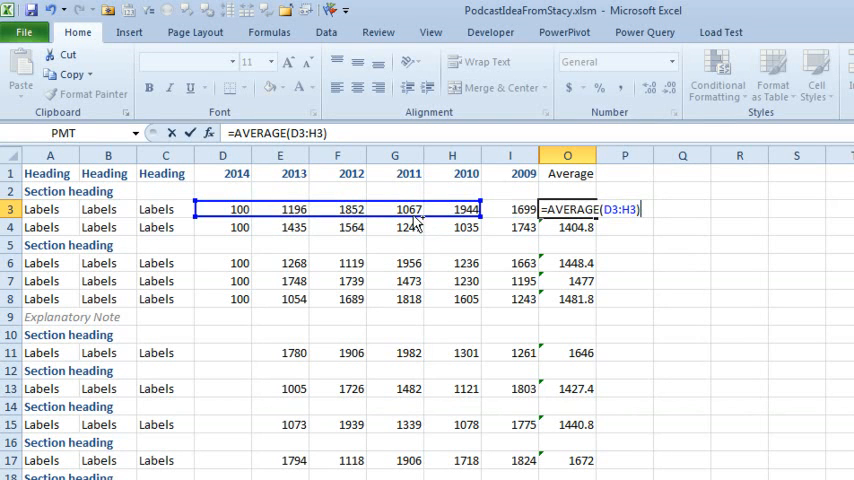
pyautogui.press('Enter')
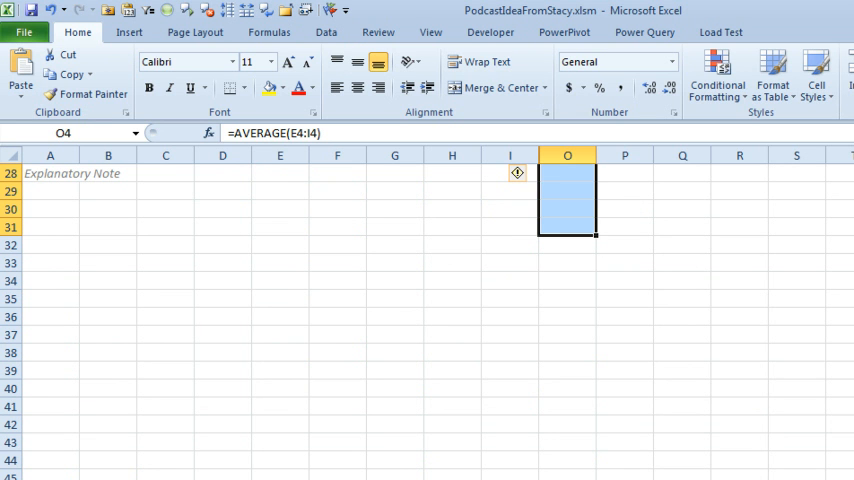
# Select only the formula cells via Go To Special and paste the corrected formula into them.
pyautogui.press('f5')
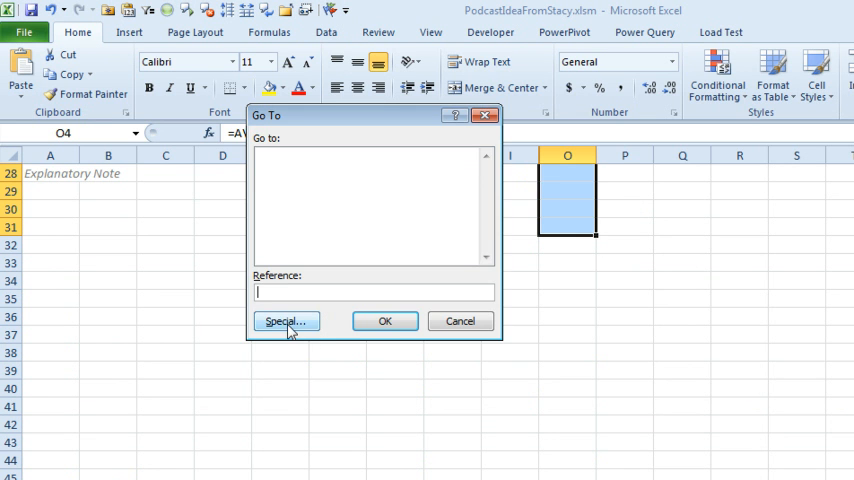
pyautogui.click(286, 320)
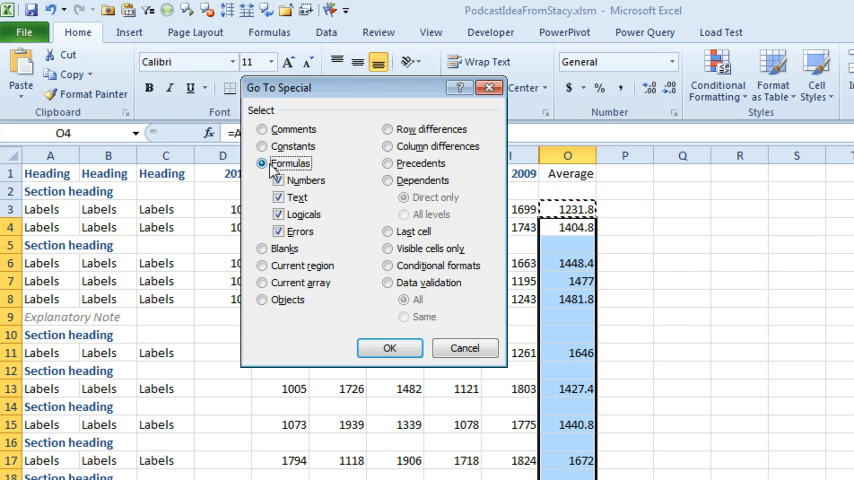
pyautogui.click(388, 348)
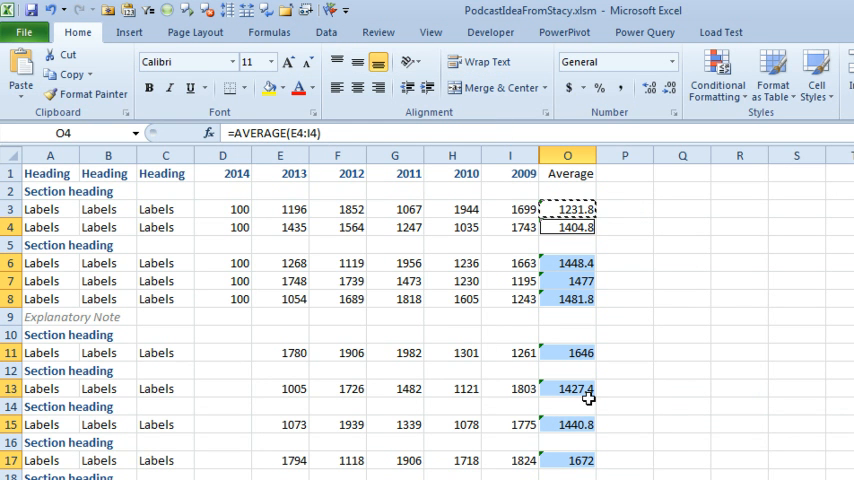
pyautogui.moveTo(644, 388)
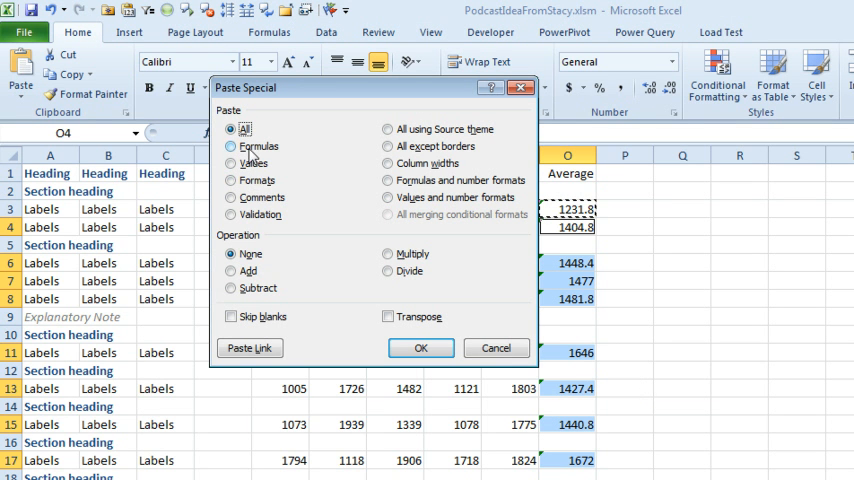
pyautogui.click(420, 348)
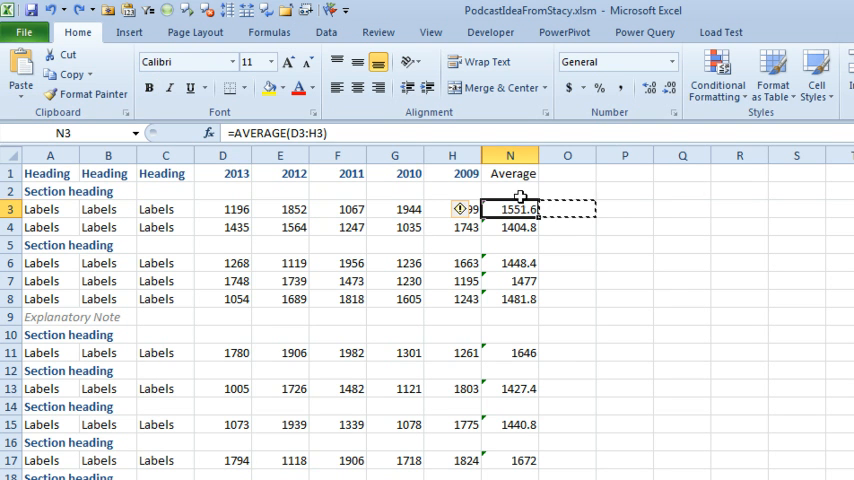
# Replace = with a text prefix across the Average column, turning all 15 formulas into text.
pyautogui.click(510, 156)
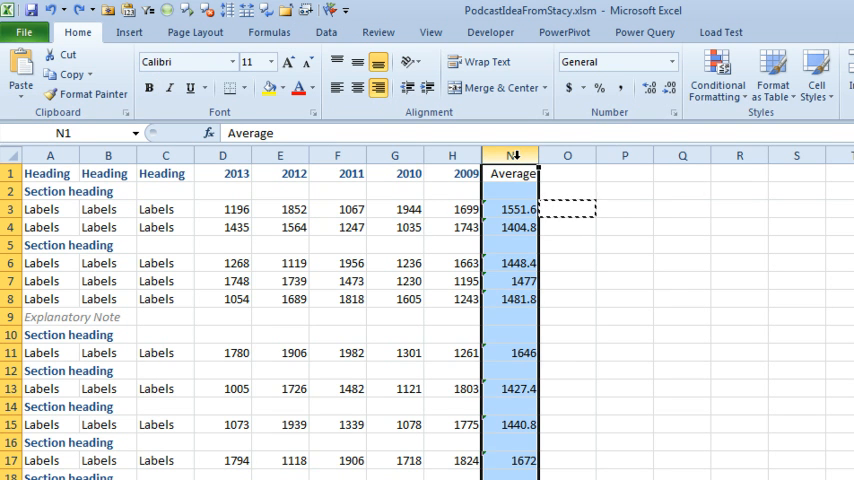
pyautogui.press('ctrl+h')
pyautogui.write('^=')
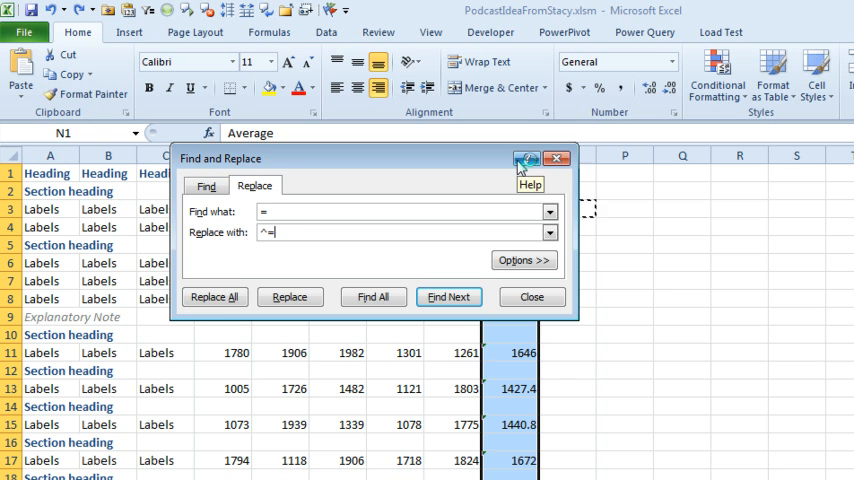
pyautogui.click(214, 296)
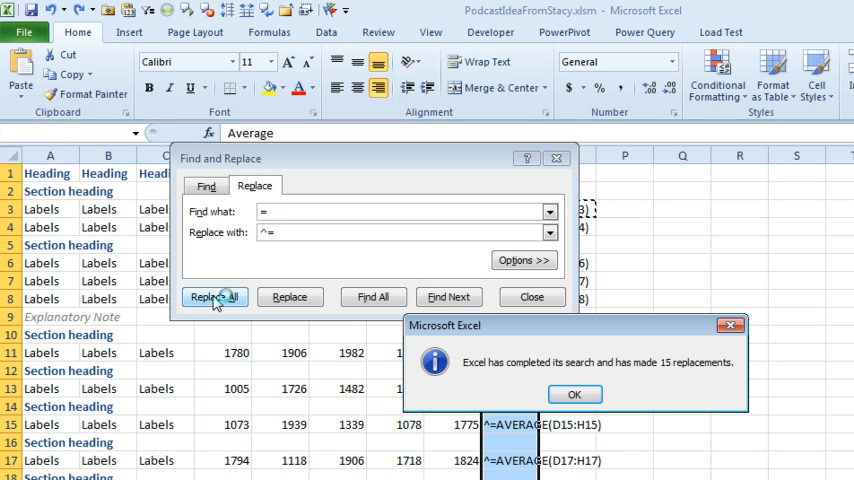
pyautogui.click(574, 392)
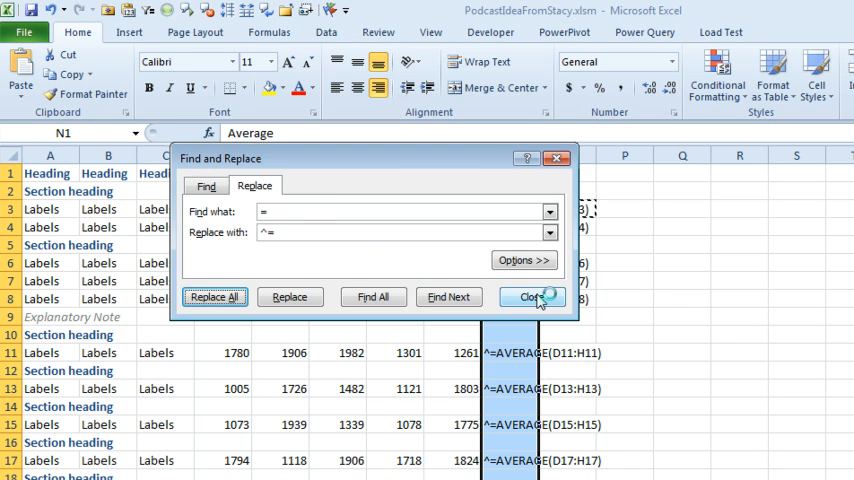
pyautogui.click(530, 296)
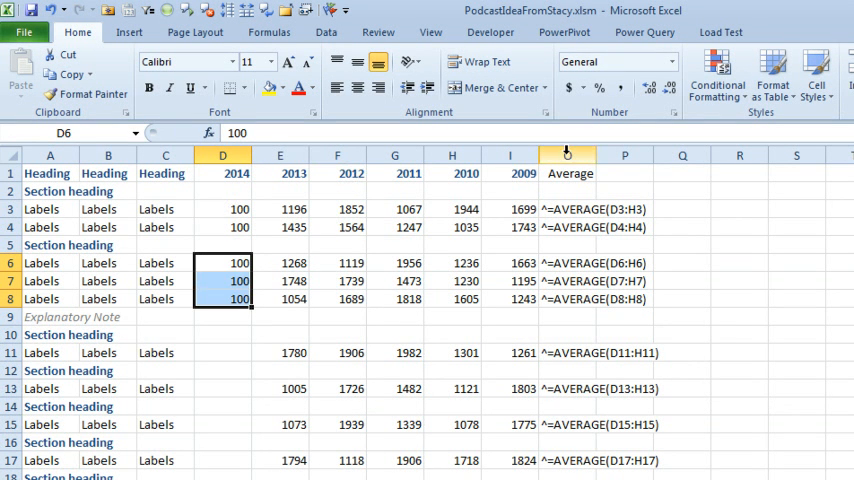
# Fill the selected 2014 cells with 100 and bring up Find and Replace again.
pyautogui.press('ctrl+h')
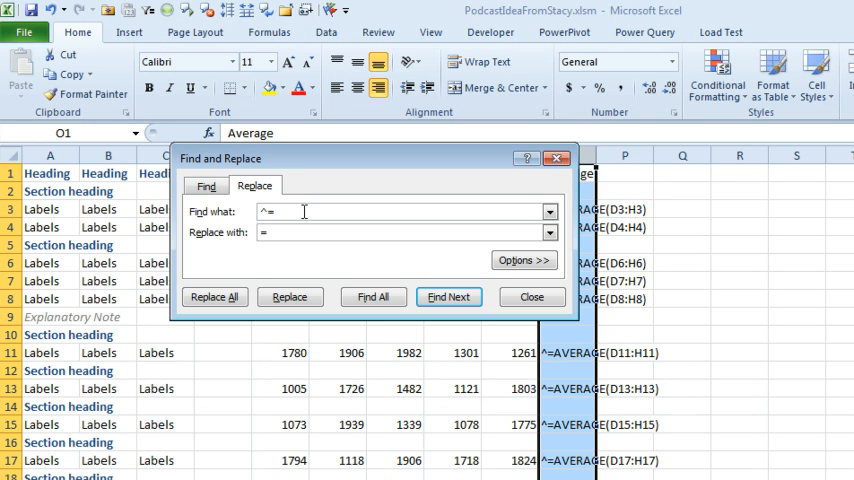
# Replace ^= with = so the 15 Average entries become working formulas, then edit O3.
pyautogui.click(214, 296)
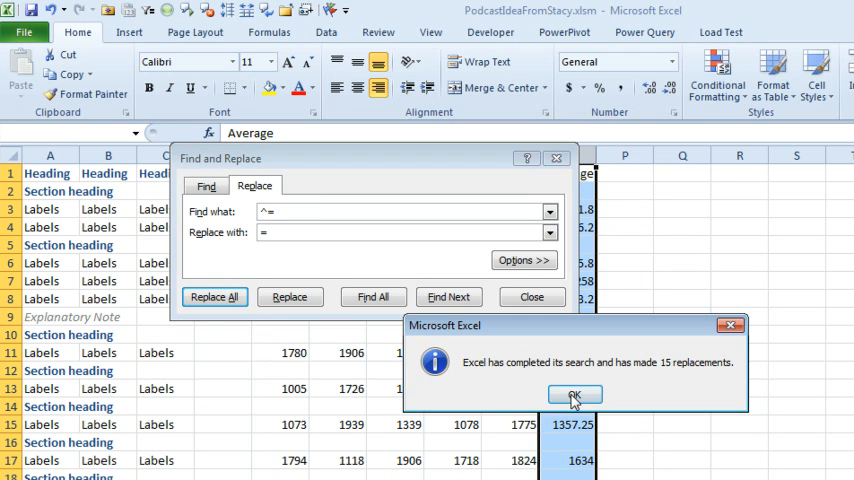
pyautogui.click(574, 392)
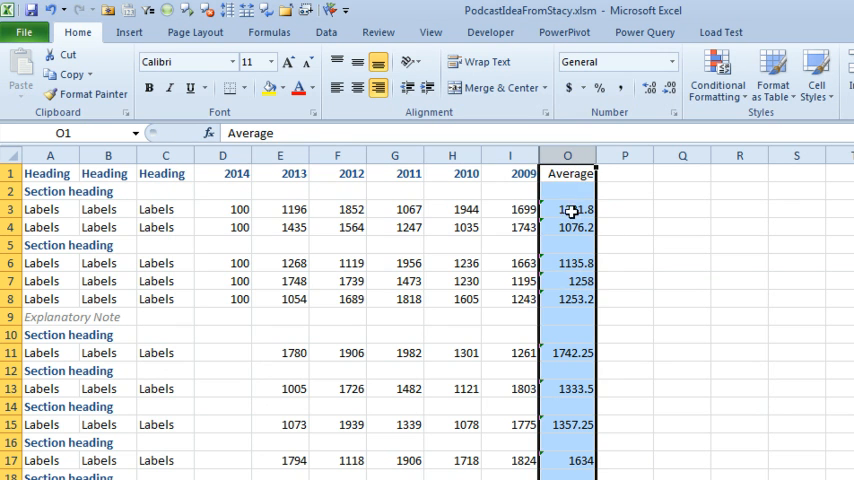
pyautogui.doubleClick(568, 208)
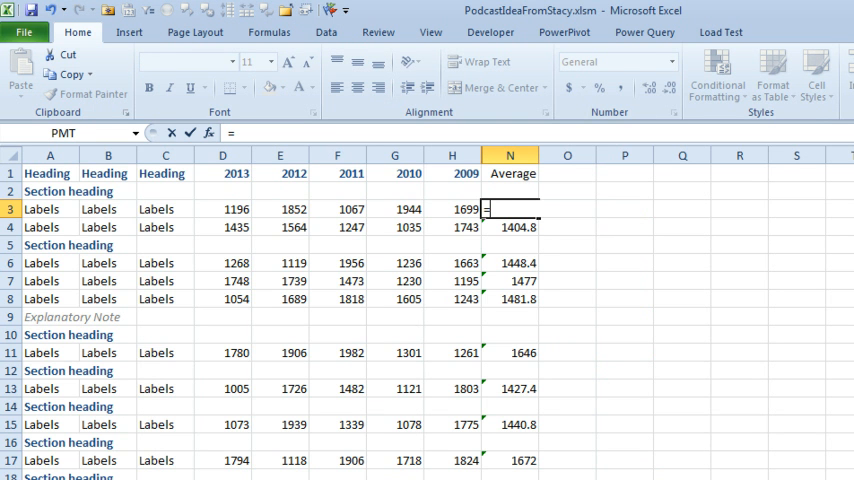
# Build =AVERAGE(OFFSET(C3,0,1,1,5)) in N3, averaging the five cells after the label.
pyautogui.write('=OFFSET(')
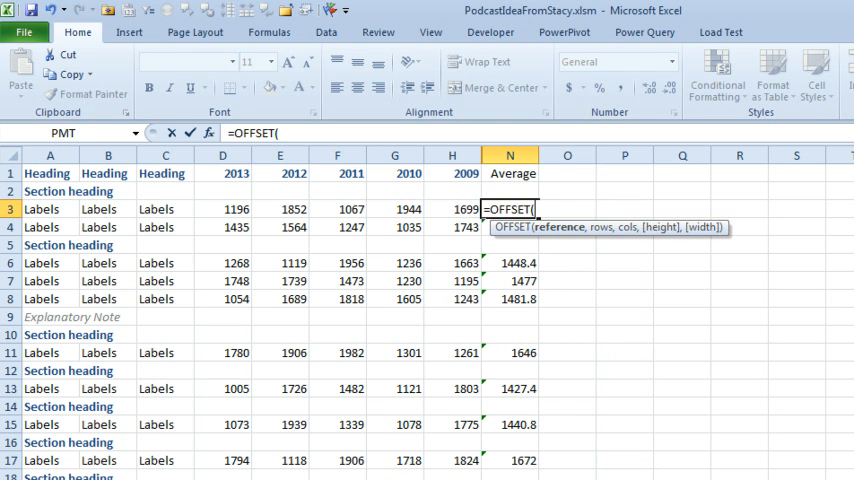
pyautogui.click(164, 208)
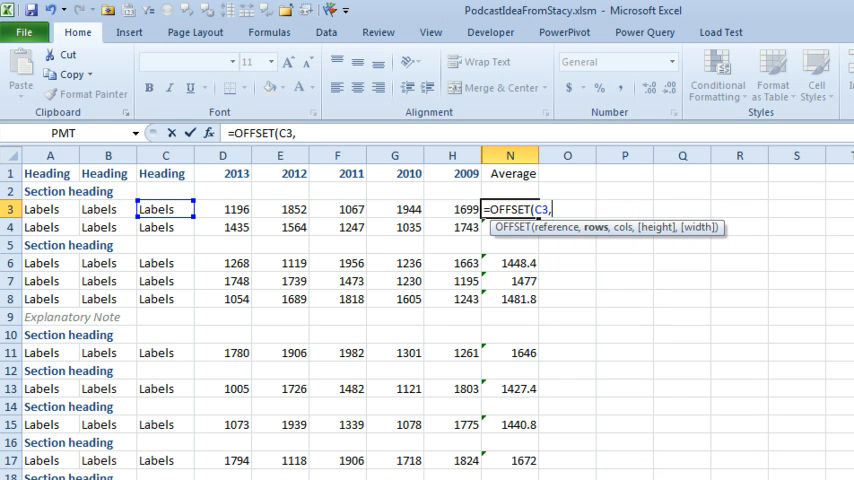
pyautogui.write('0,')
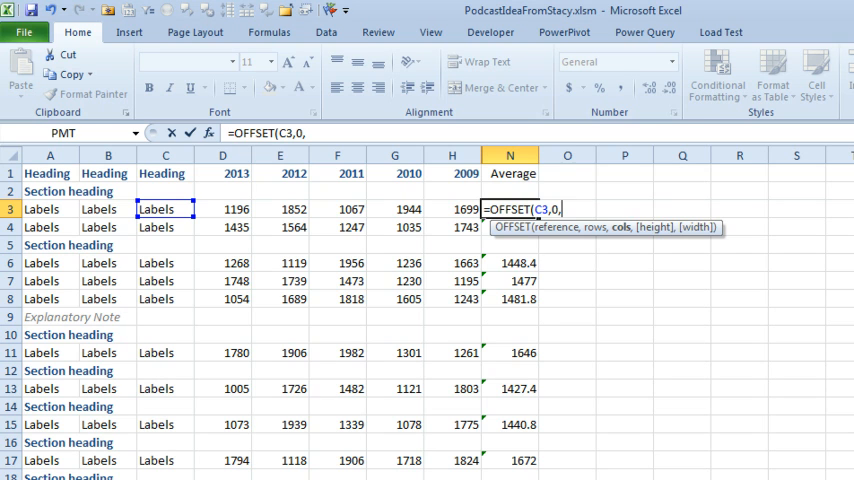
pyautogui.write('1')
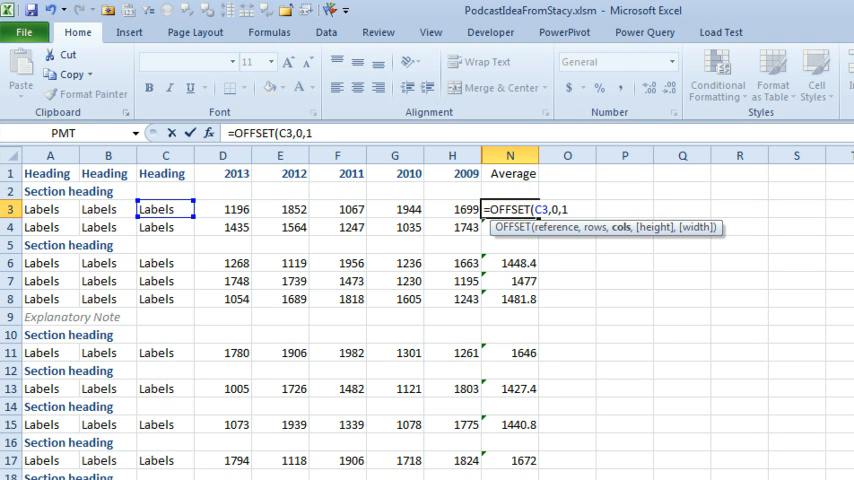
pyautogui.write('1,')
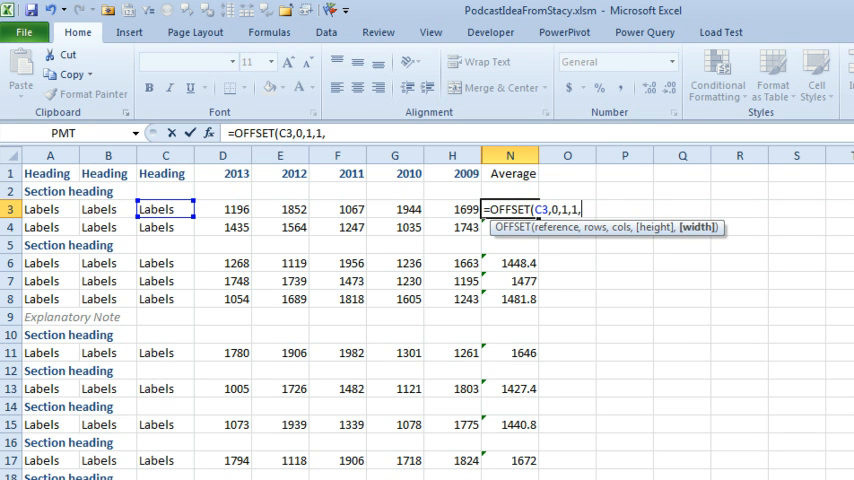
pyautogui.write('5)')
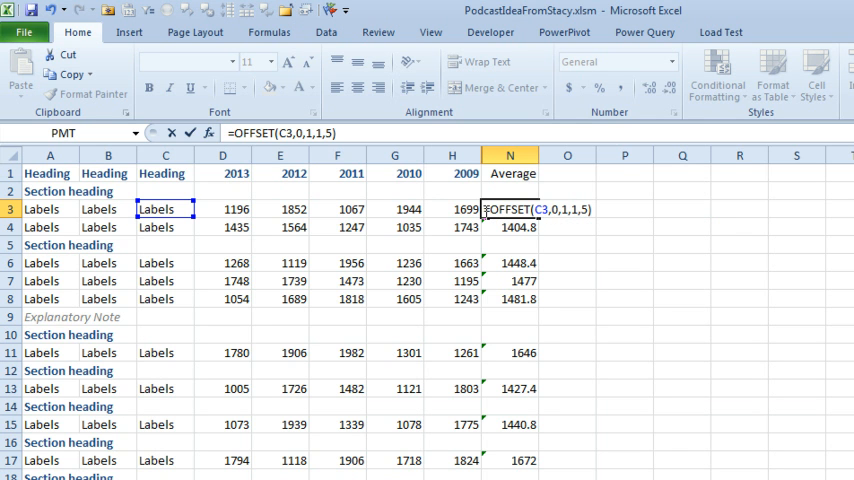
pyautogui.write('AVERAGE(')
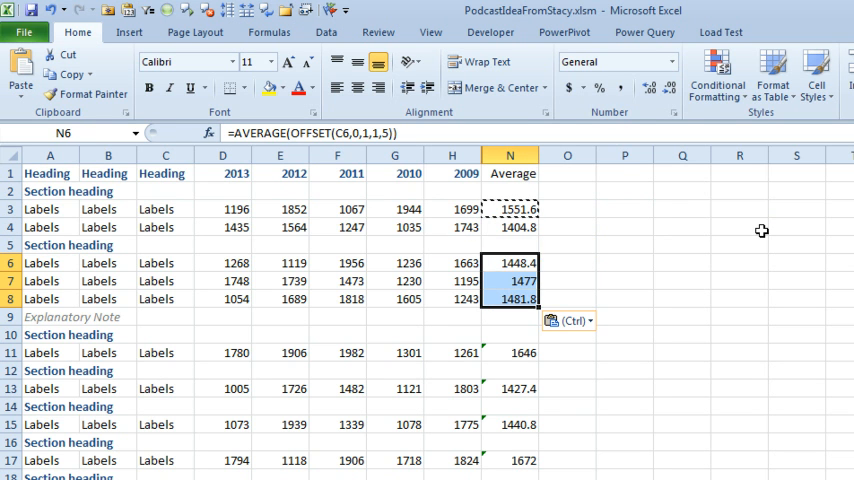
# Paste the OFFSET formula as formulas into the remaining Average cells down to row 19.
pyautogui.click(510, 388)
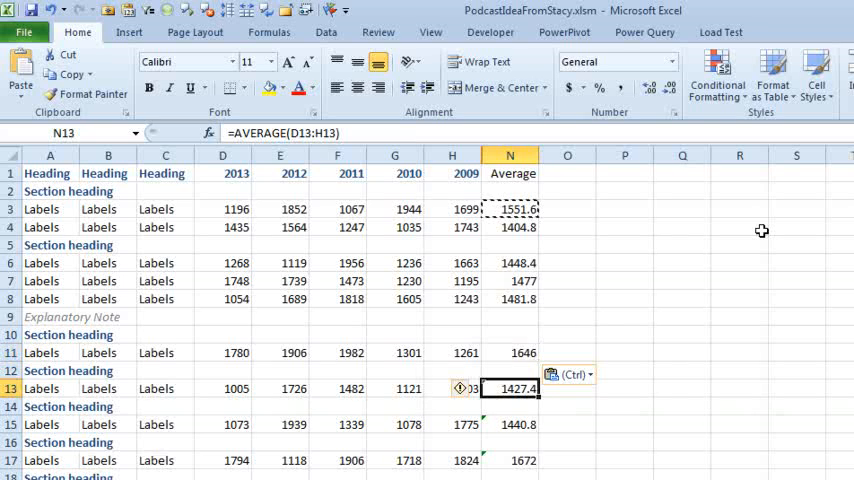
pyautogui.scroll(-3)
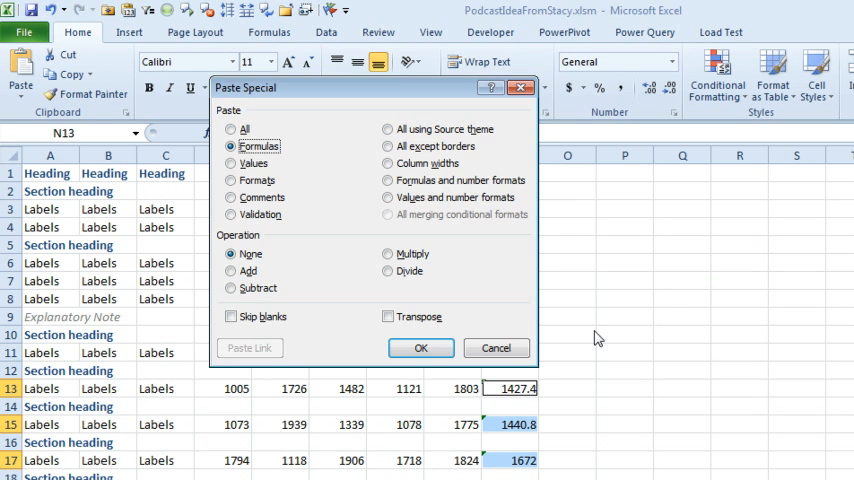
pyautogui.click(420, 348)
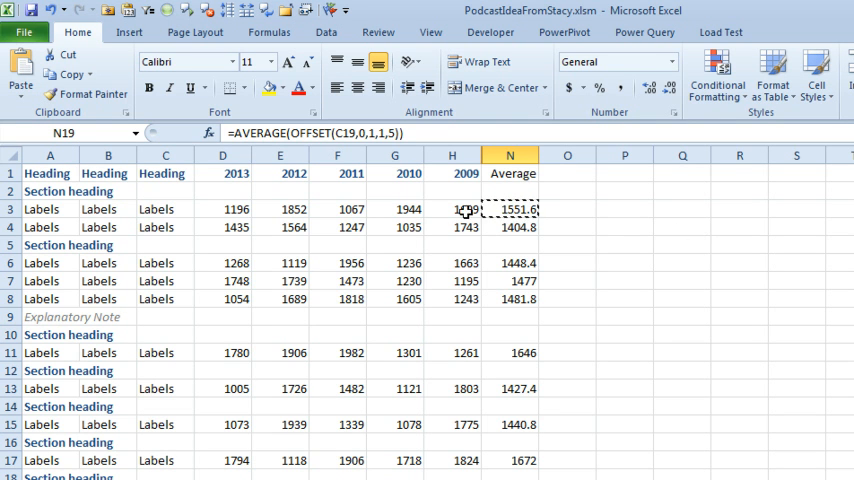
# Insert a 2014 column of 1s before 2013 and check O3's average now includes it.
pyautogui.click(222, 156)
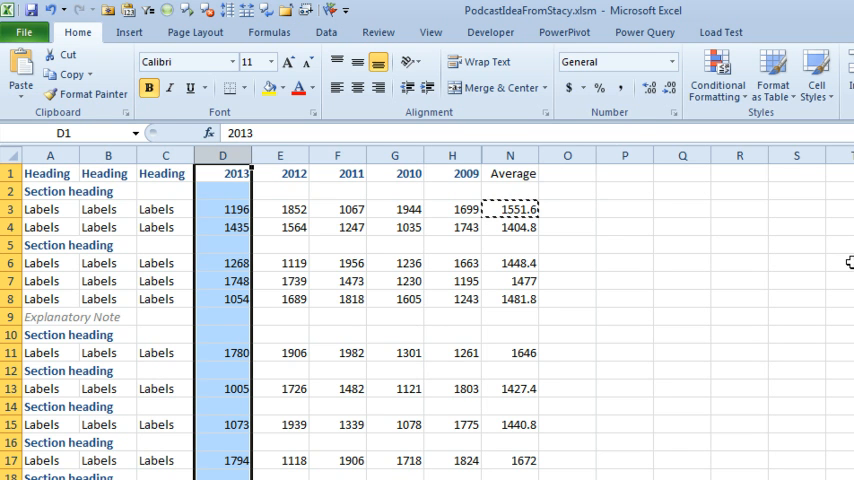
pyautogui.press('alt')
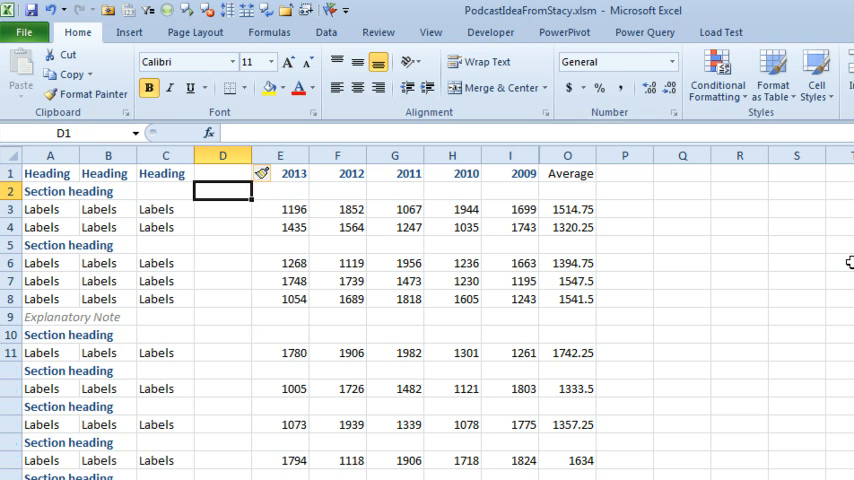
pyautogui.write('2014')
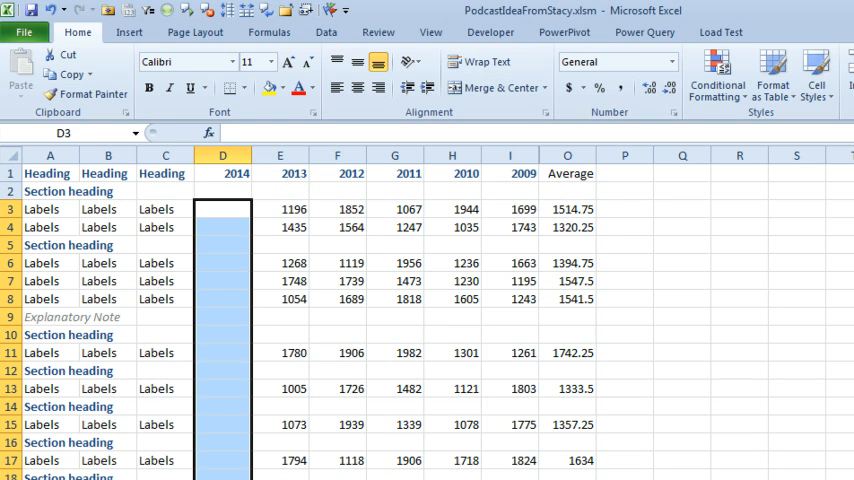
pyautogui.write('1')
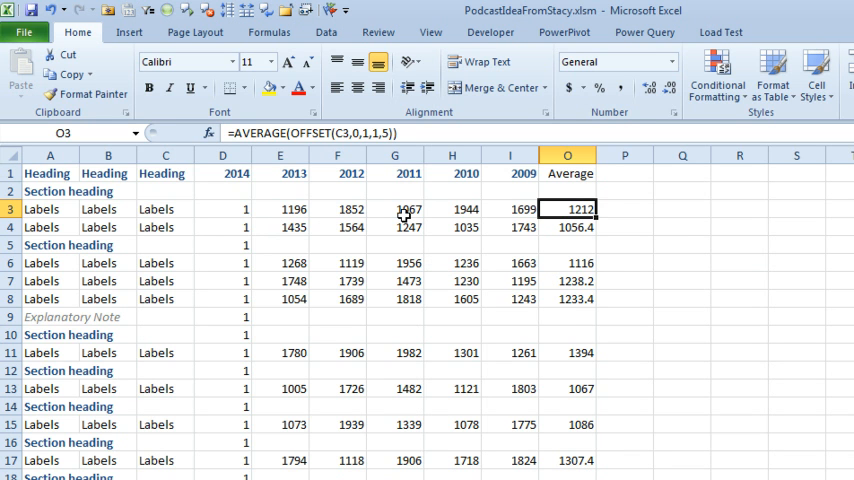
pyautogui.doubleClick(568, 208)
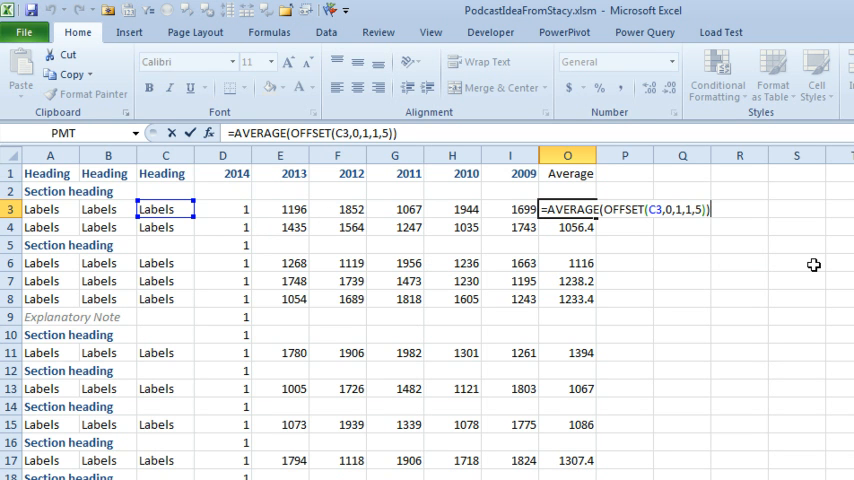